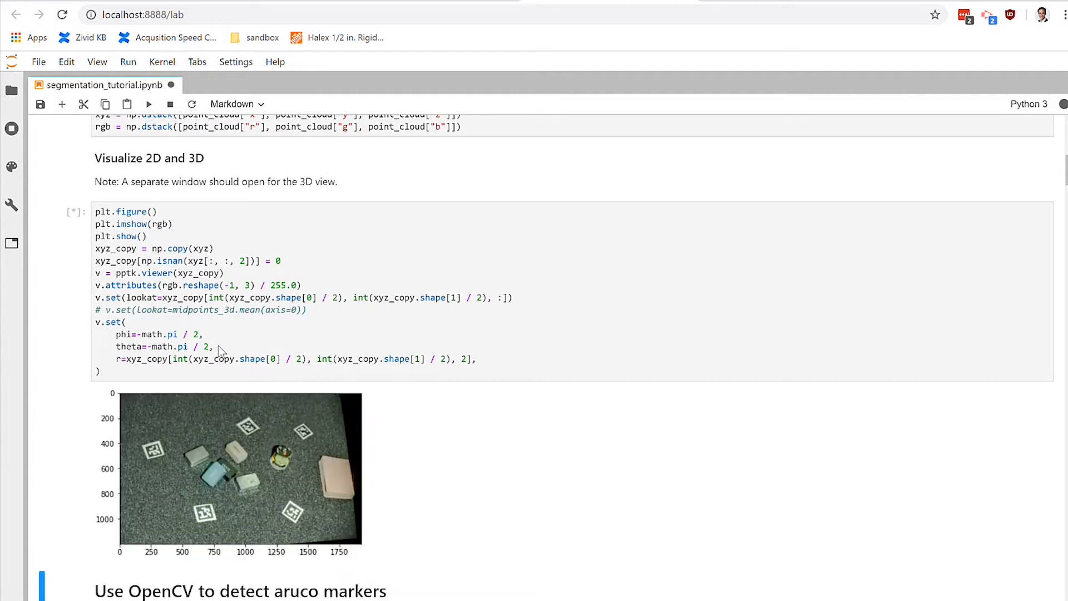
mouse_move(276, 452)
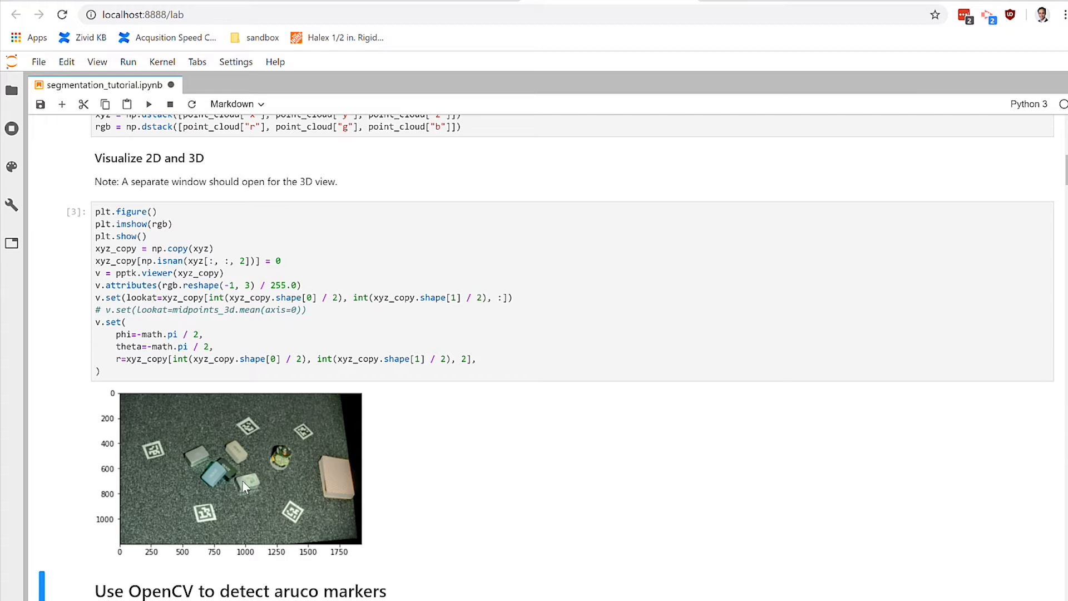
mouse_move(267, 434)
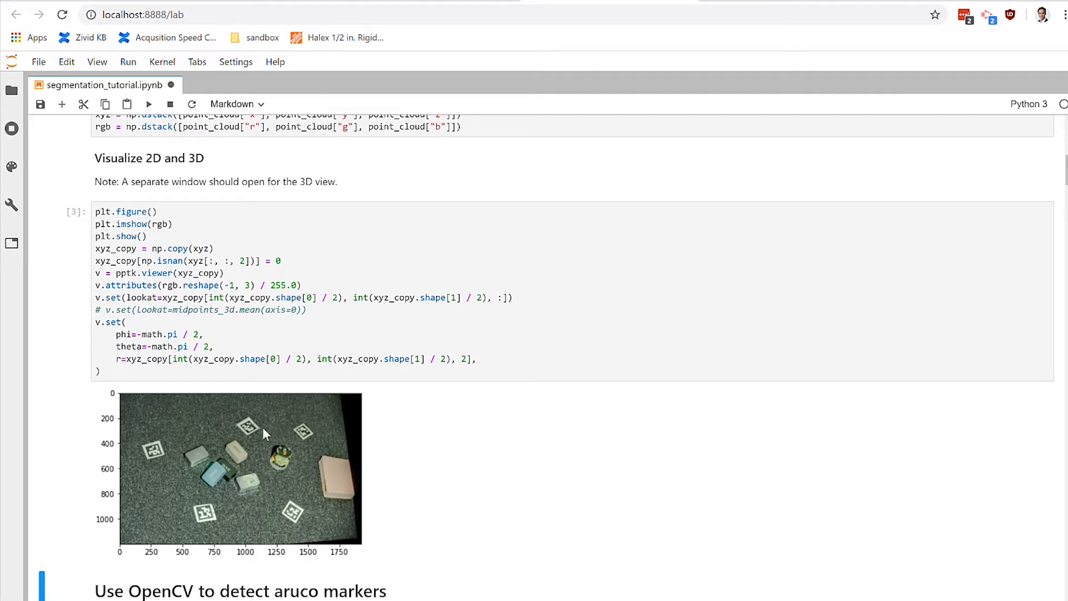
mouse_move(163, 466)
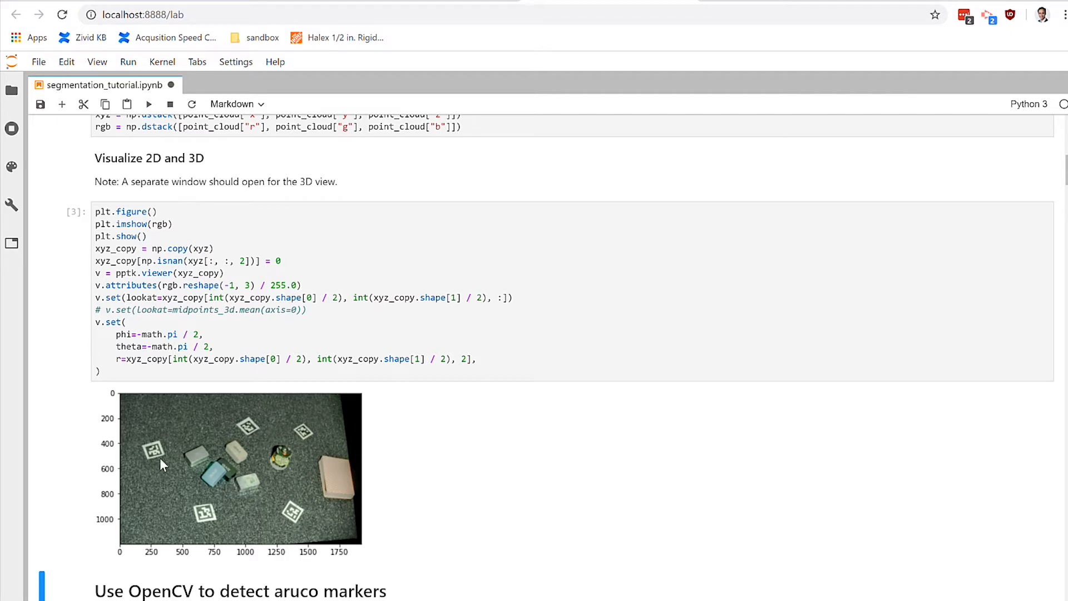
mouse_move(266, 429)
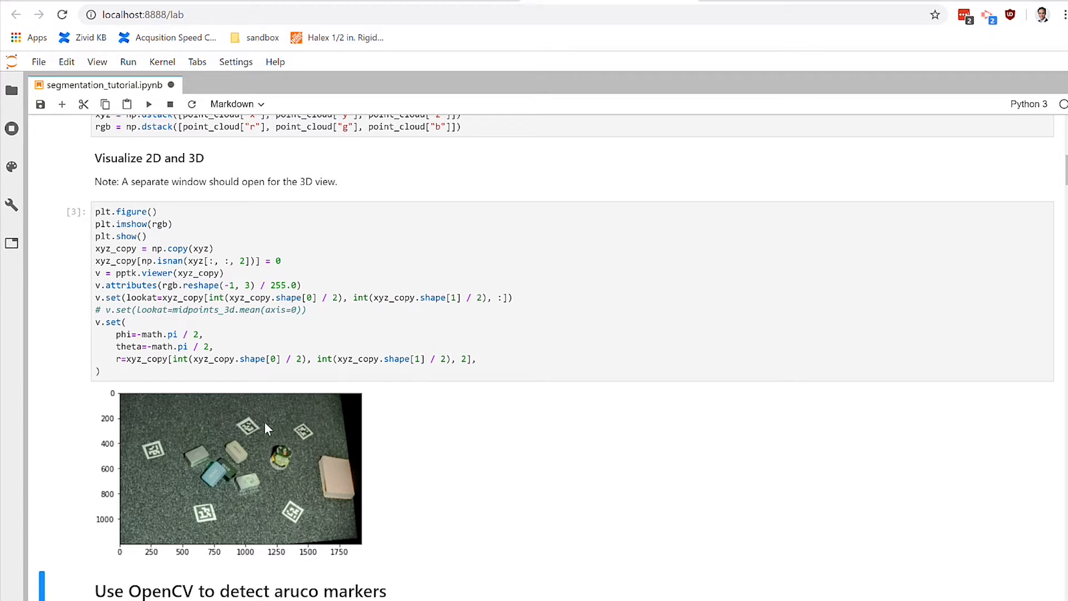
mouse_move(218, 448)
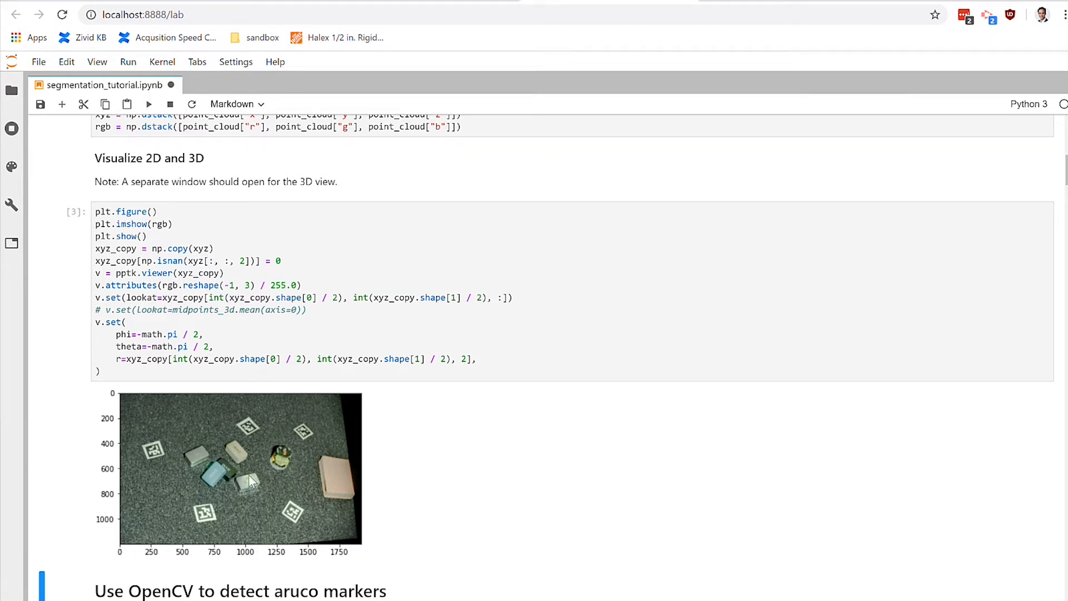
mouse_move(296, 536)
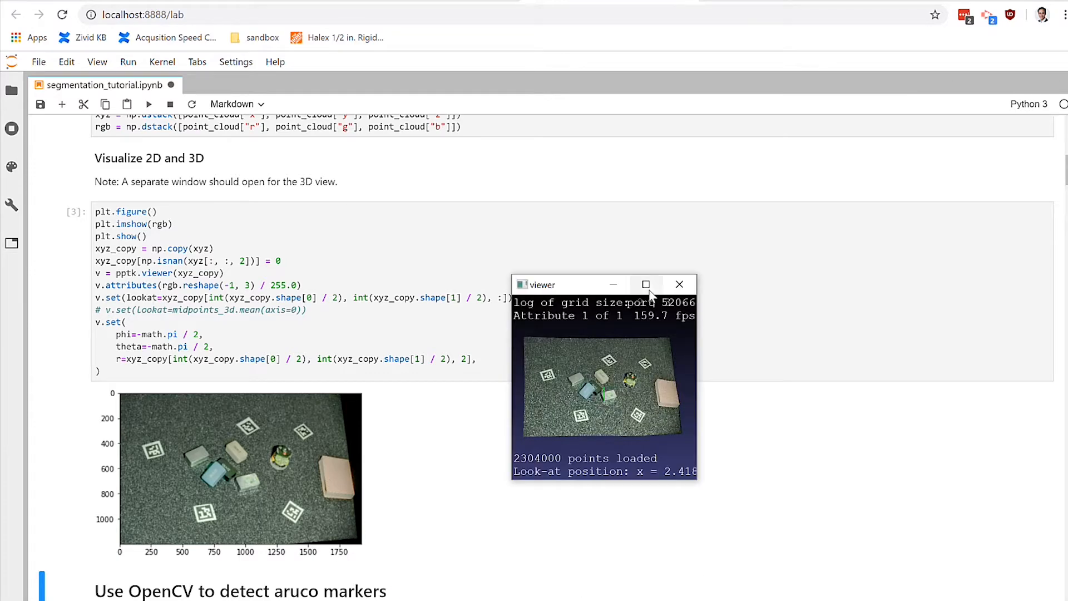
Maximize the pptk viewer and orbit the point cloud to inspect the scene's depth
left_click(646, 284)
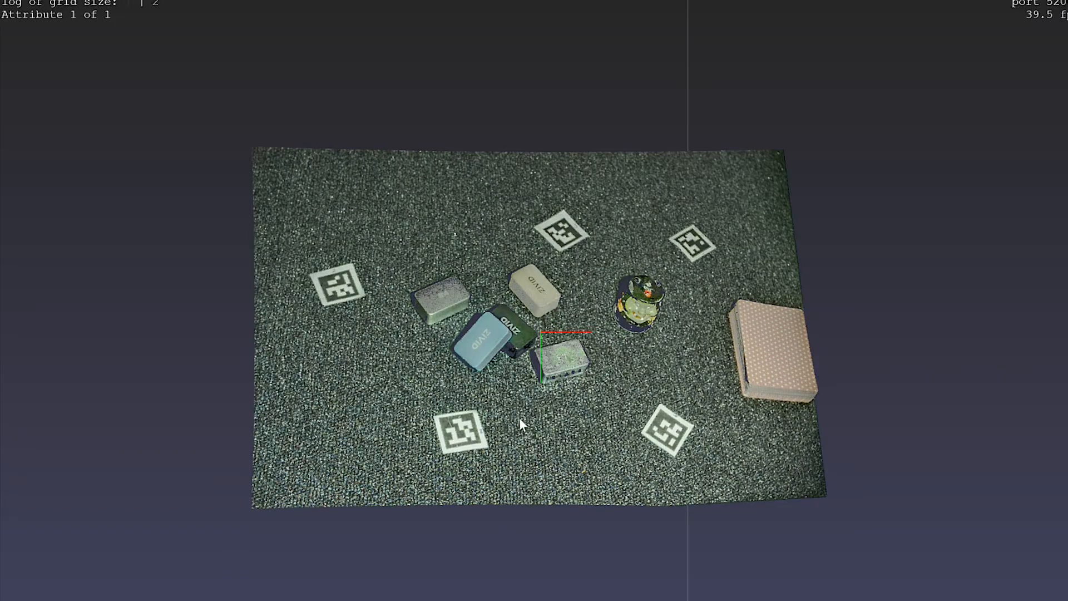
left_click_drag(522, 425, 463, 395)
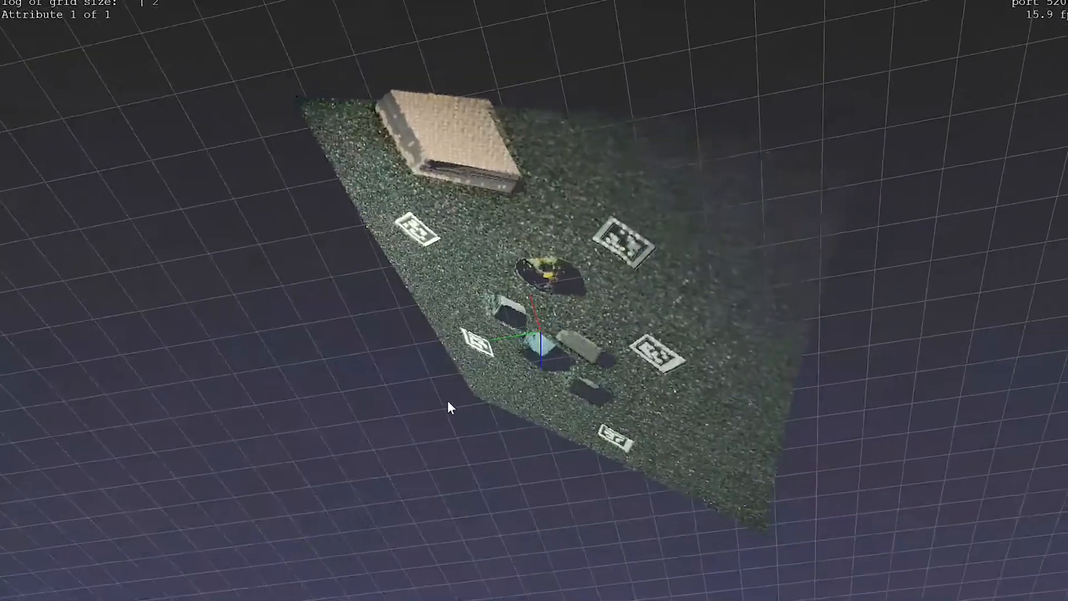
left_click_drag(450, 409, 405, 453)
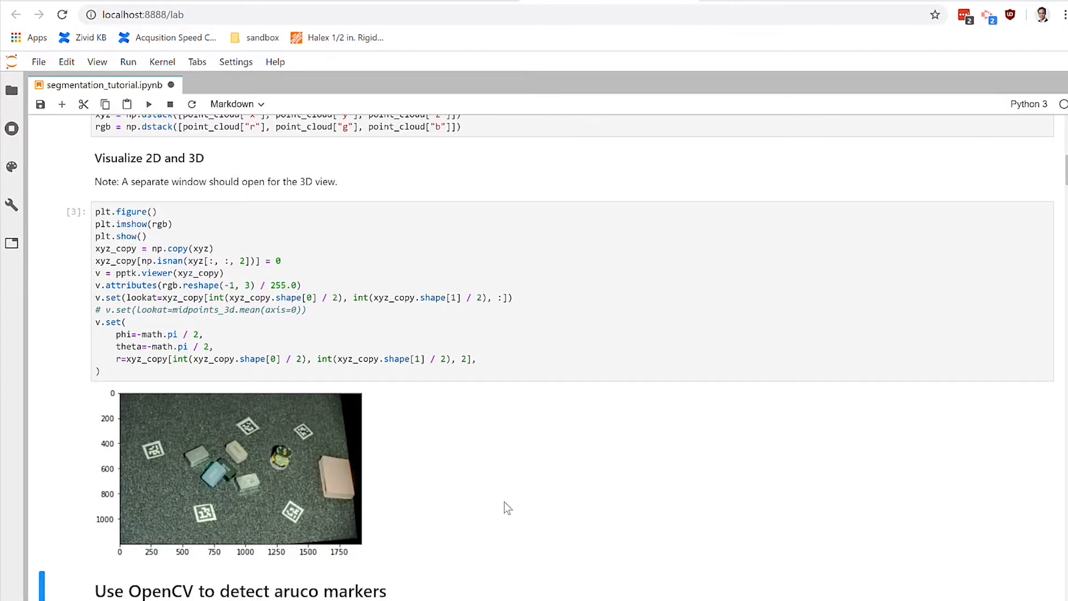
Scroll down to the 'Use OpenCV to detect aruco markers' section
scroll("down", 3)
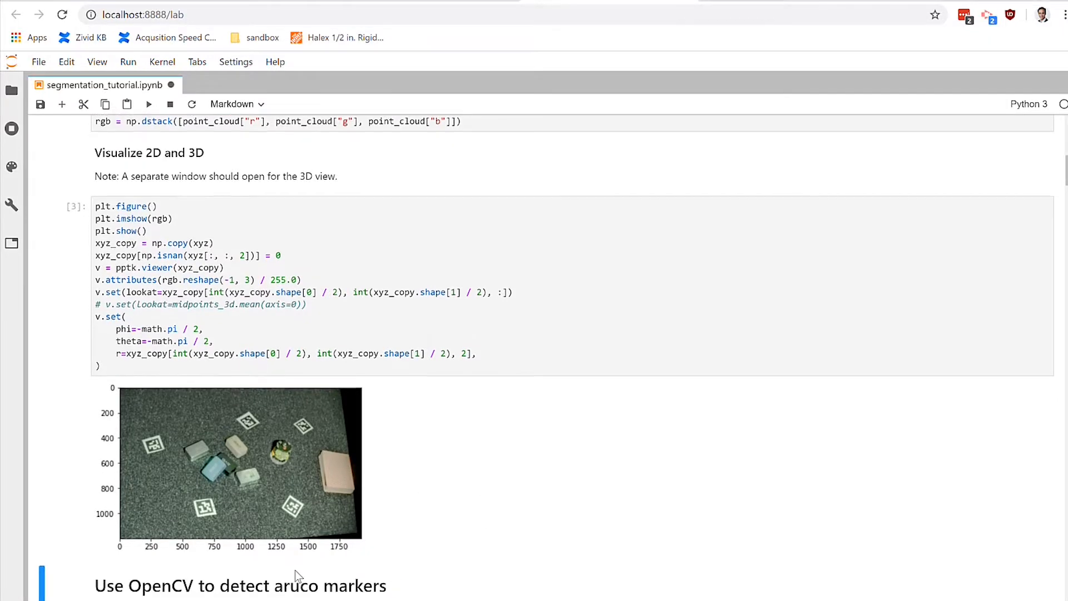
scroll("down", 3)
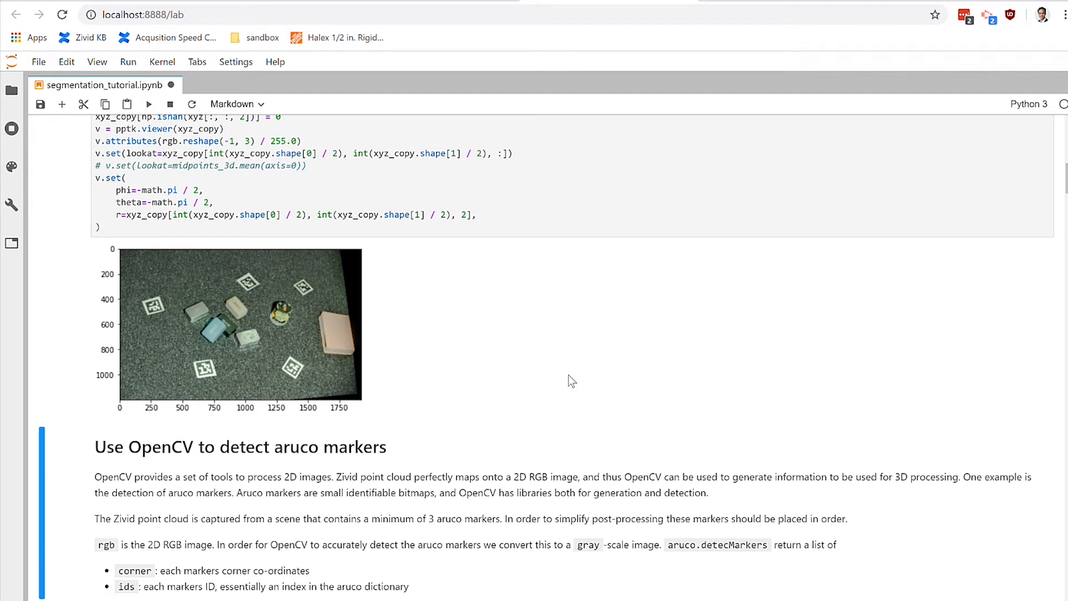
mouse_move(601, 373)
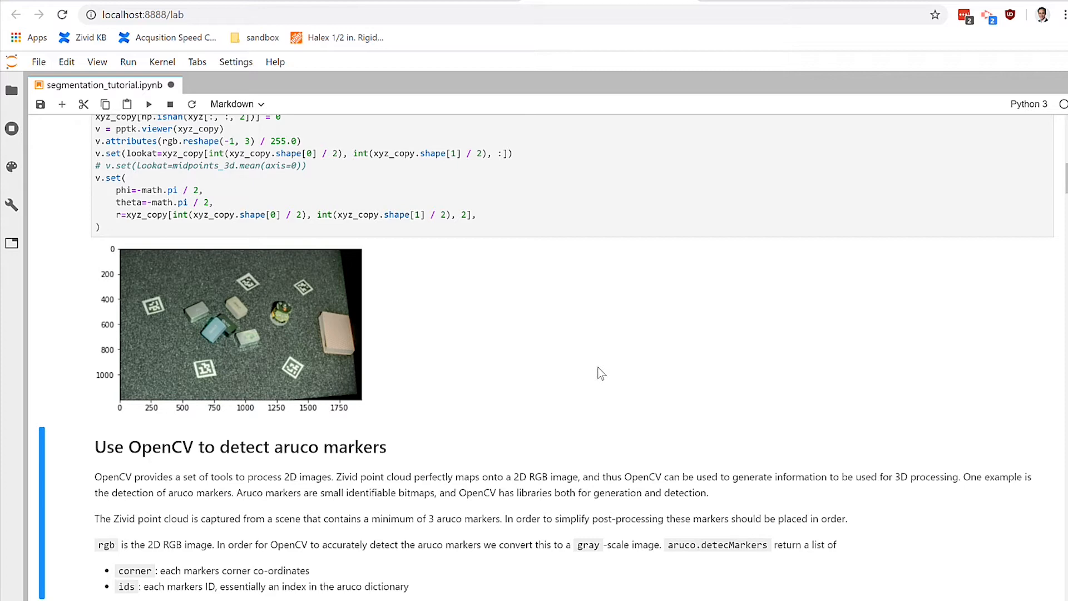
scroll("down", 3)
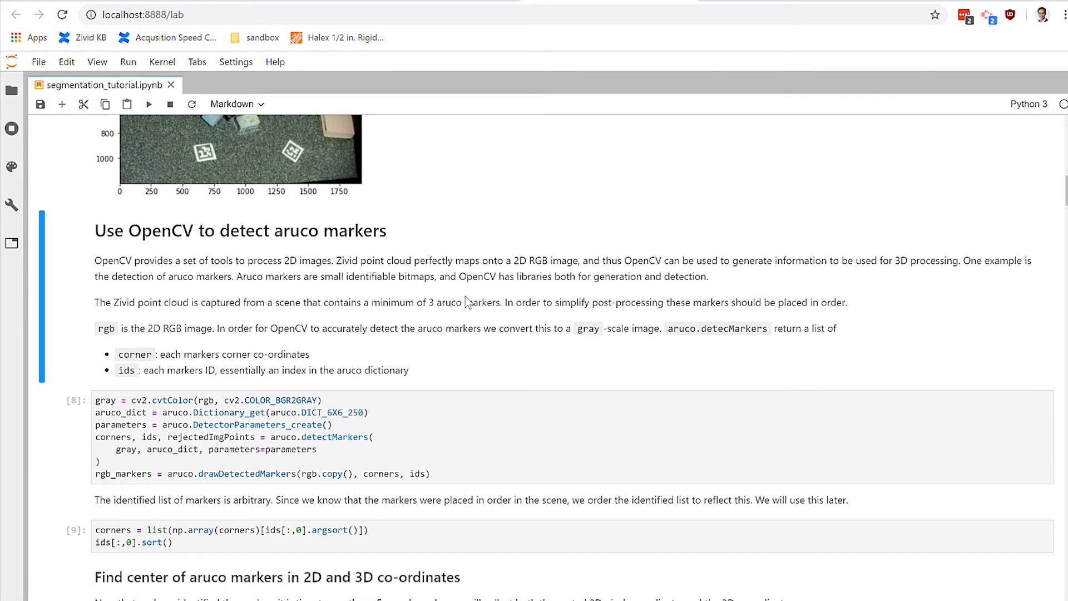
Run marker detection and view the plot labelling markers 2, 3, 5 and 6
left_click(149, 104)
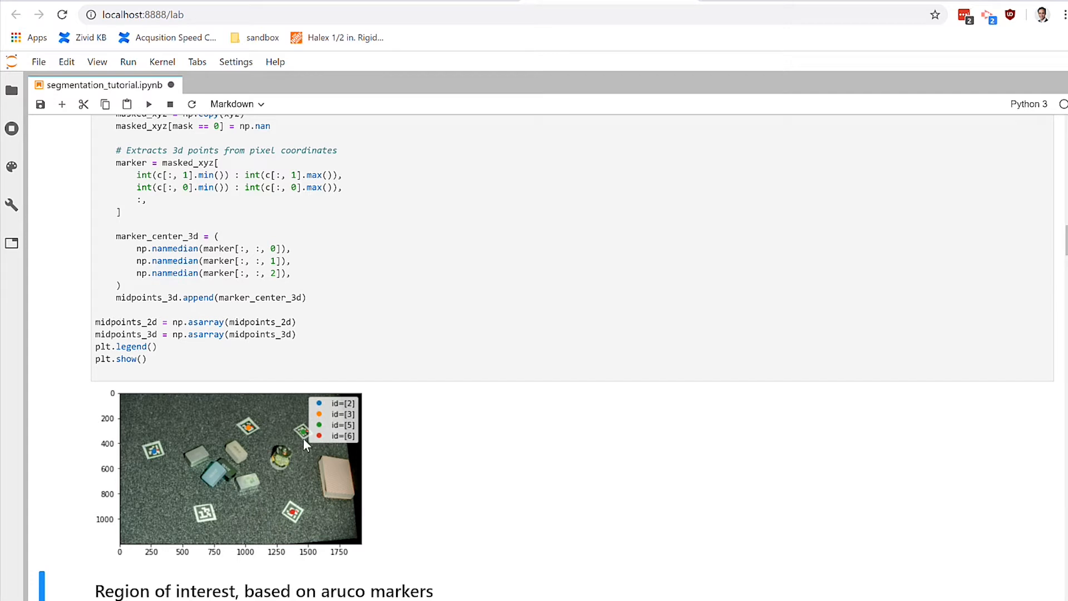
mouse_move(312, 444)
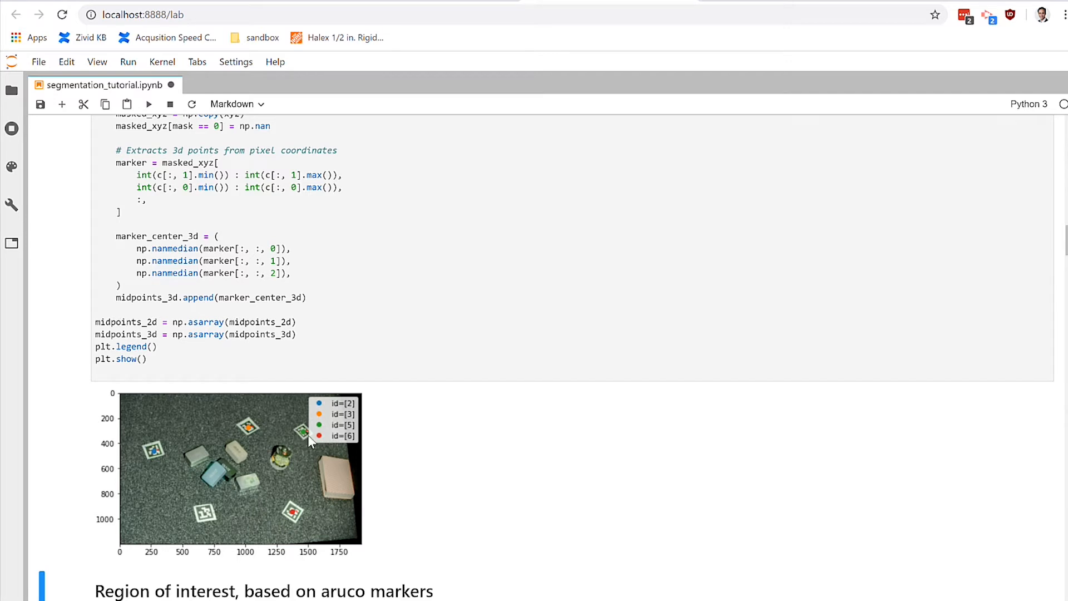
mouse_move(251, 445)
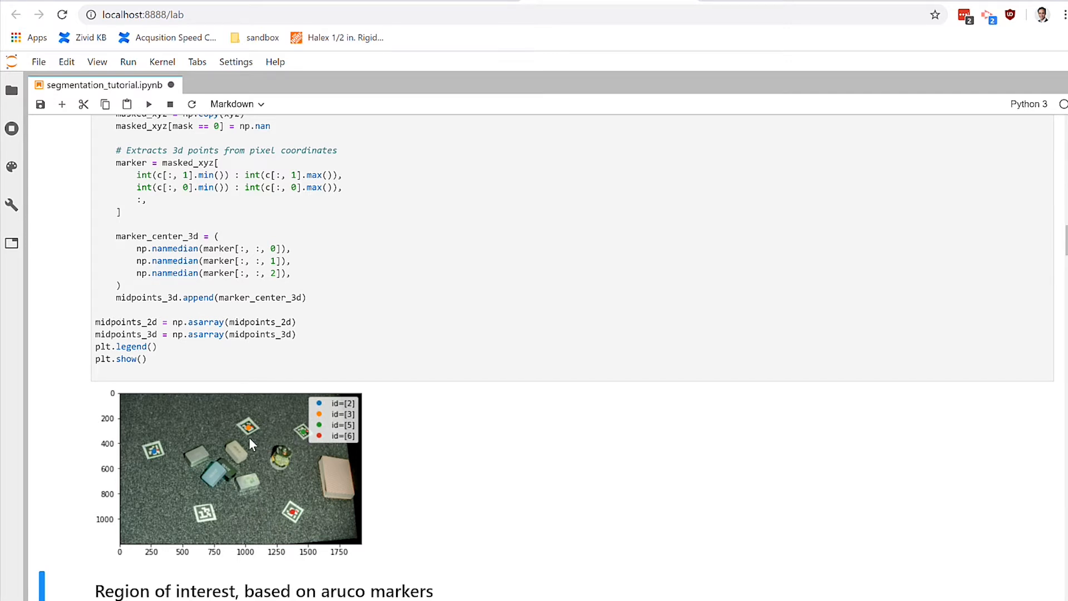
mouse_move(304, 443)
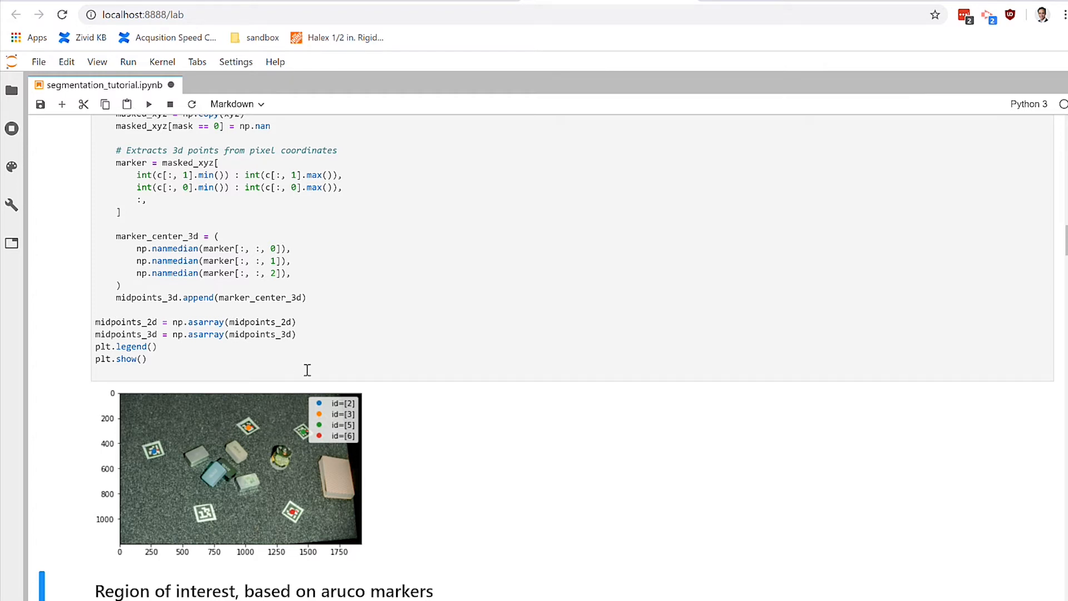
scroll("down", 3)
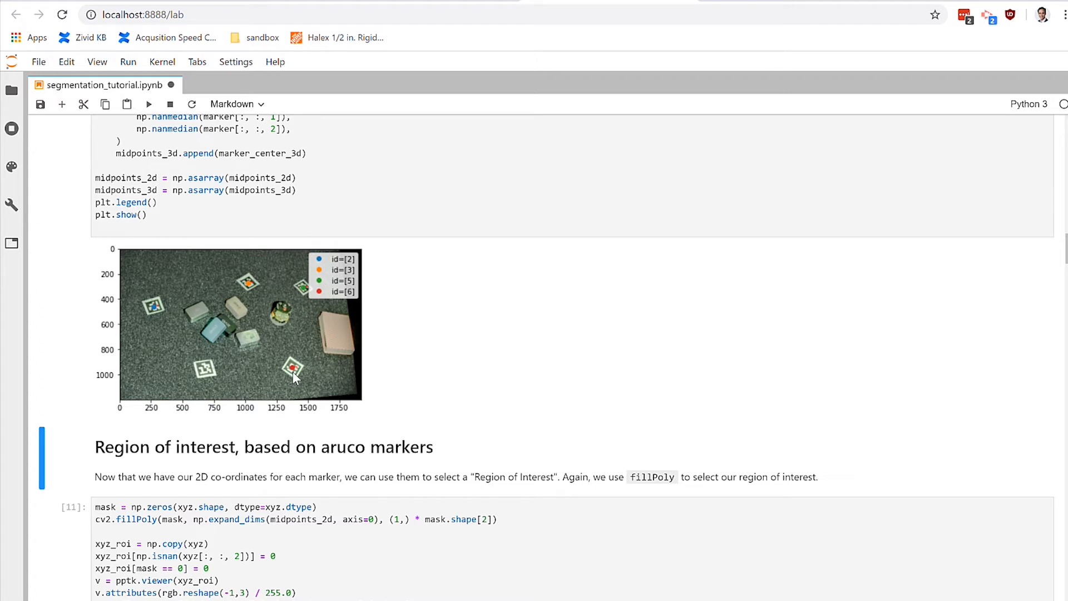
mouse_move(298, 376)
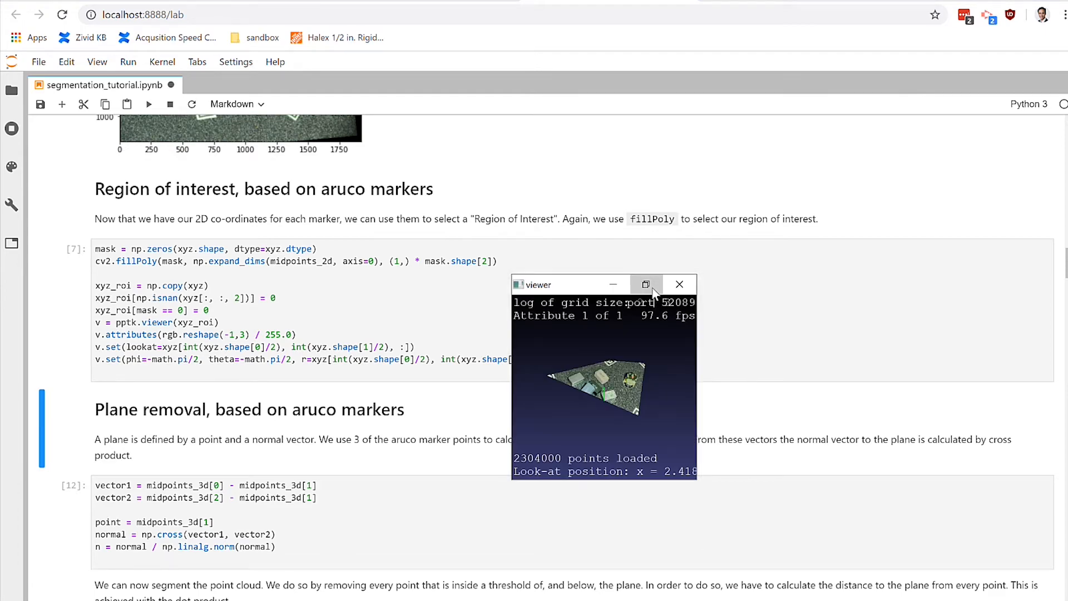
Maximize the pptk viewer showing the cropped point cloud
left_click(645, 284)
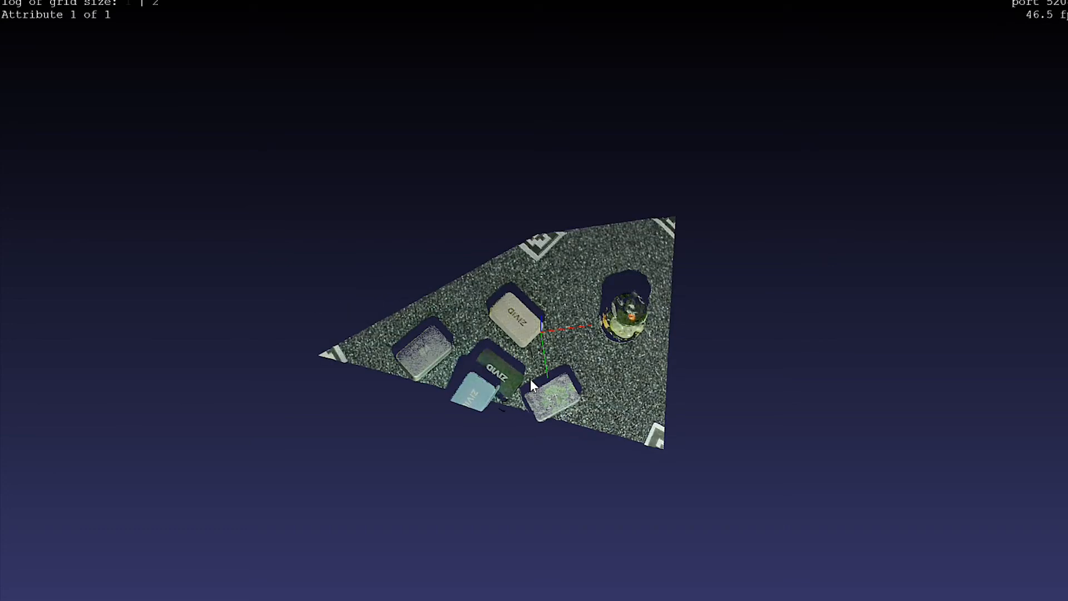
mouse_move(546, 371)
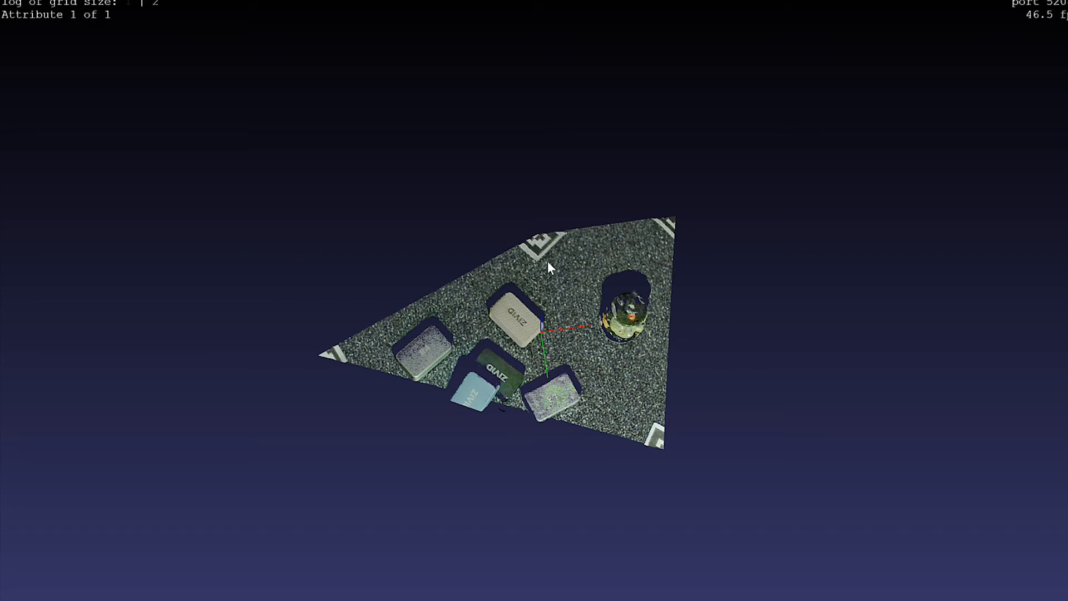
mouse_move(545, 364)
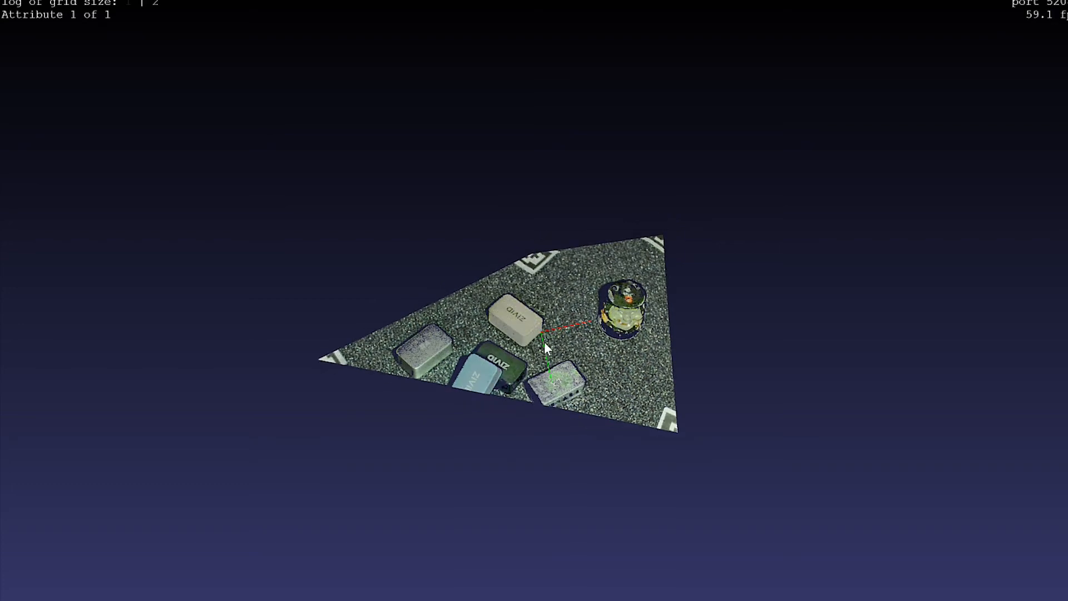
mouse_move(592, 308)
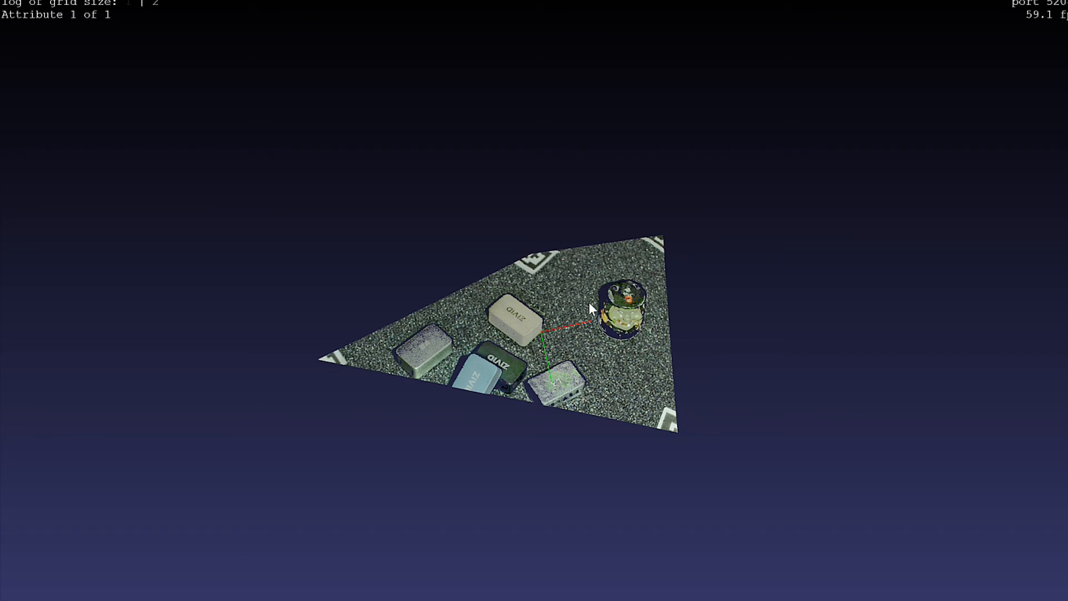
mouse_move(626, 423)
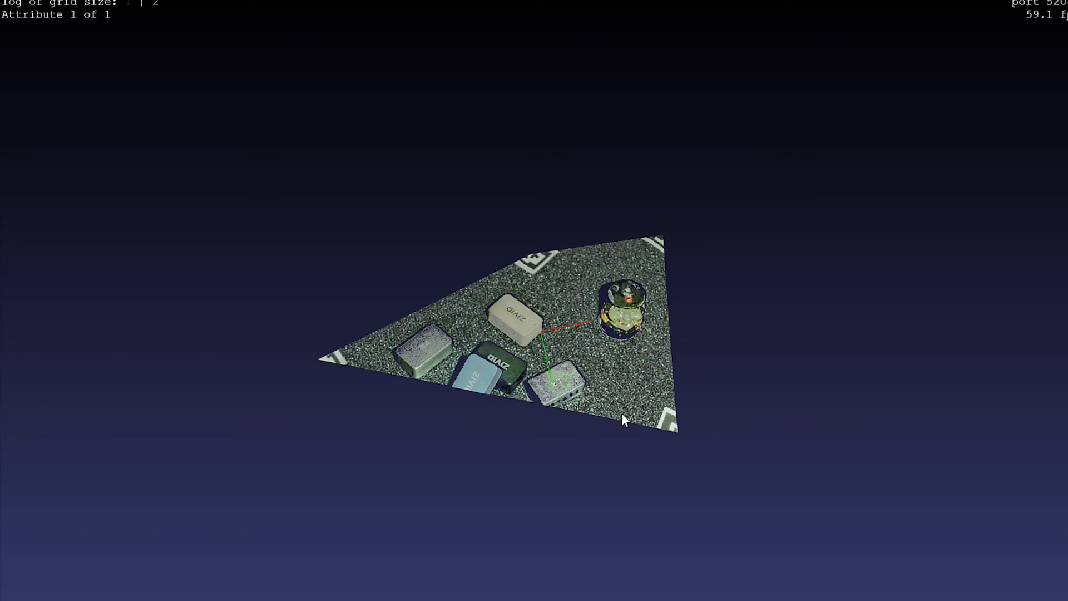
mouse_move(539, 278)
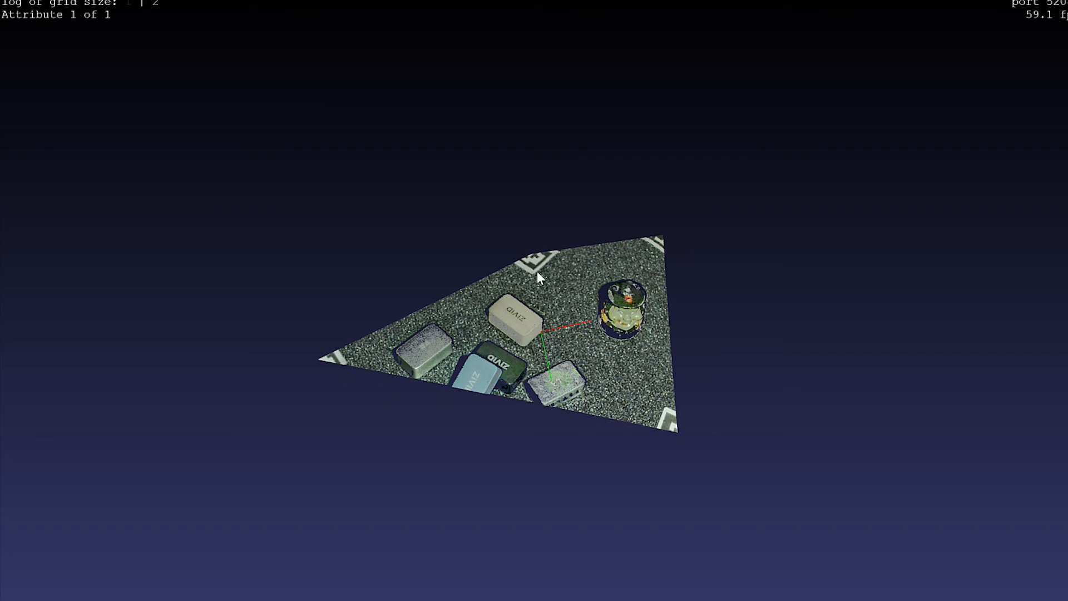
mouse_move(534, 262)
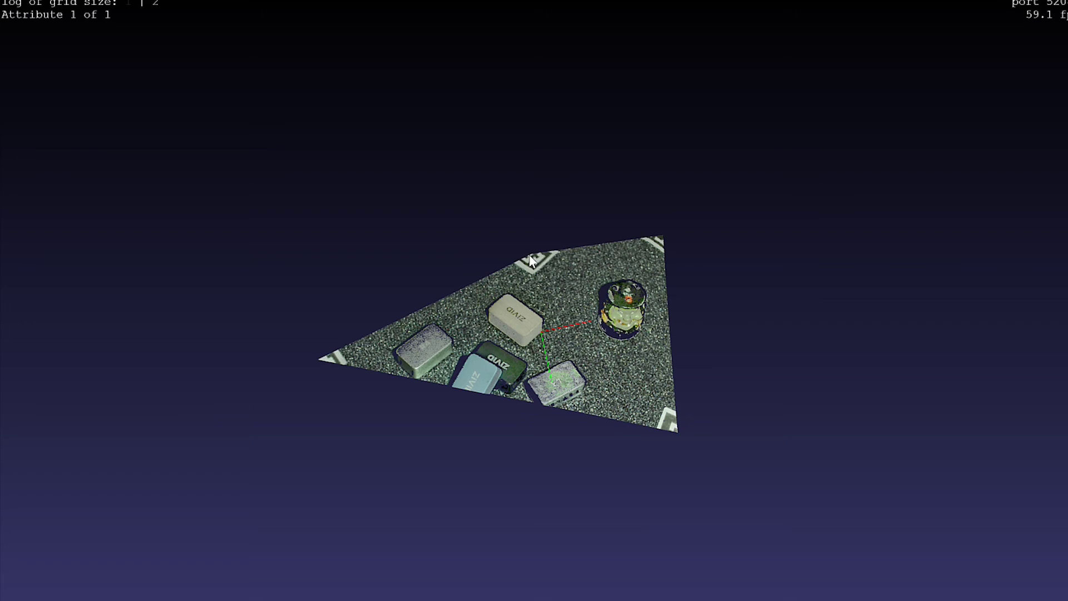
mouse_move(542, 267)
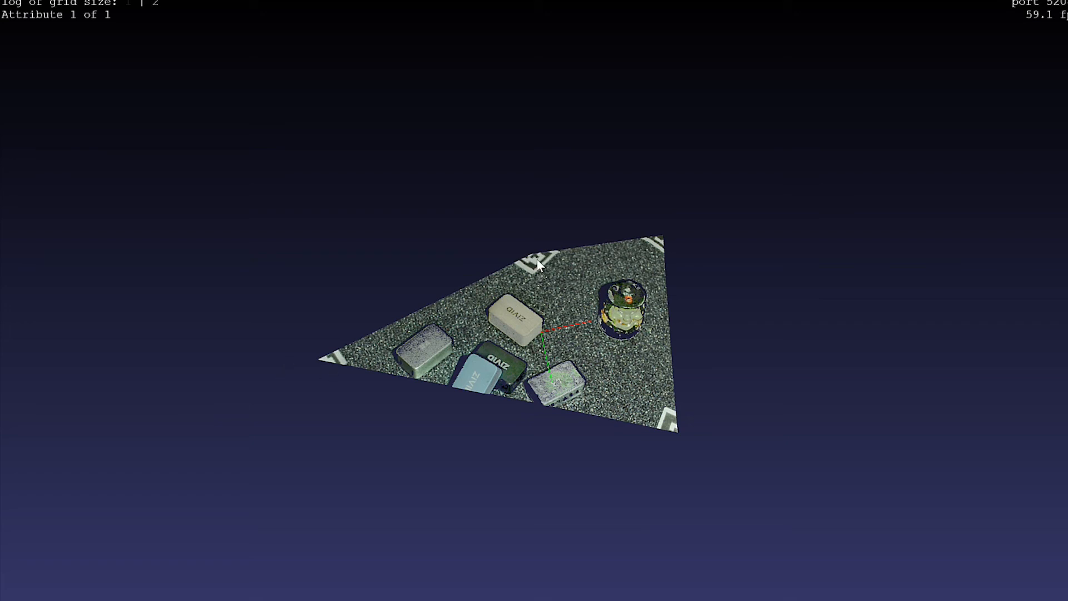
mouse_move(672, 439)
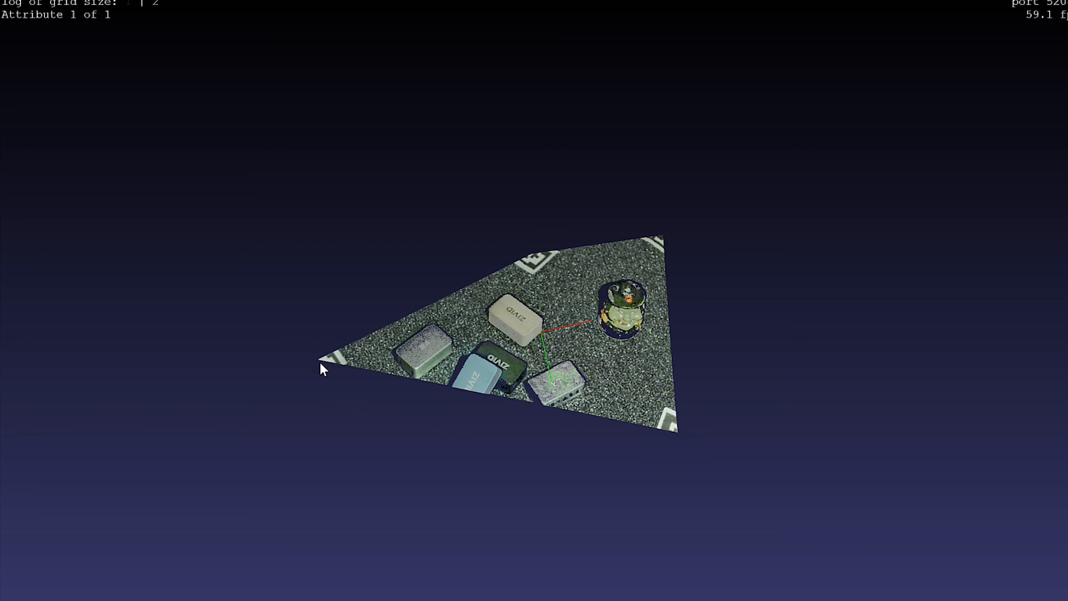
mouse_move(681, 427)
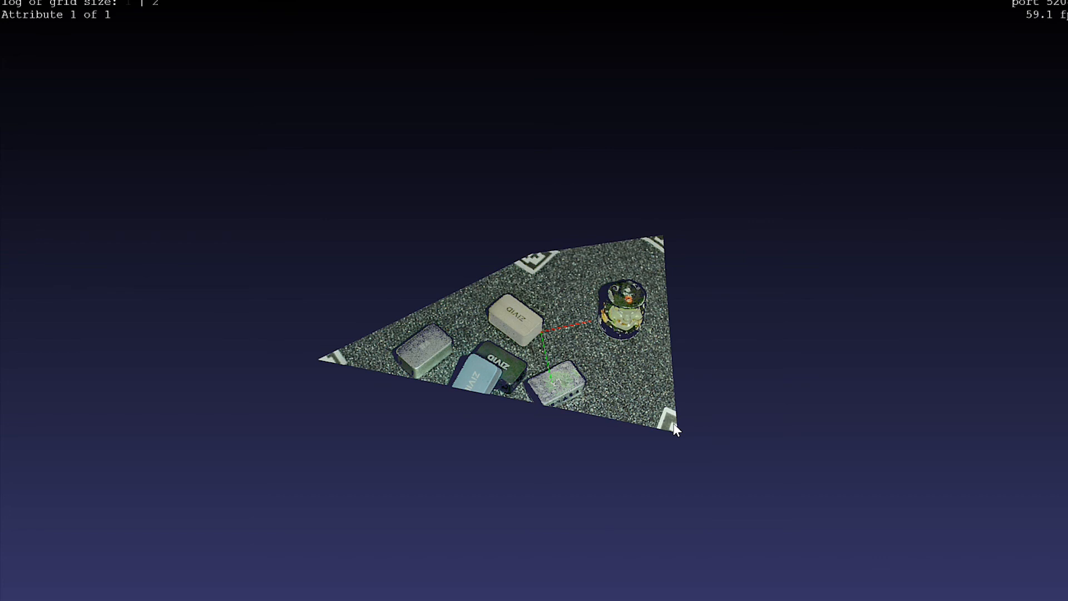
mouse_move(725, 375)
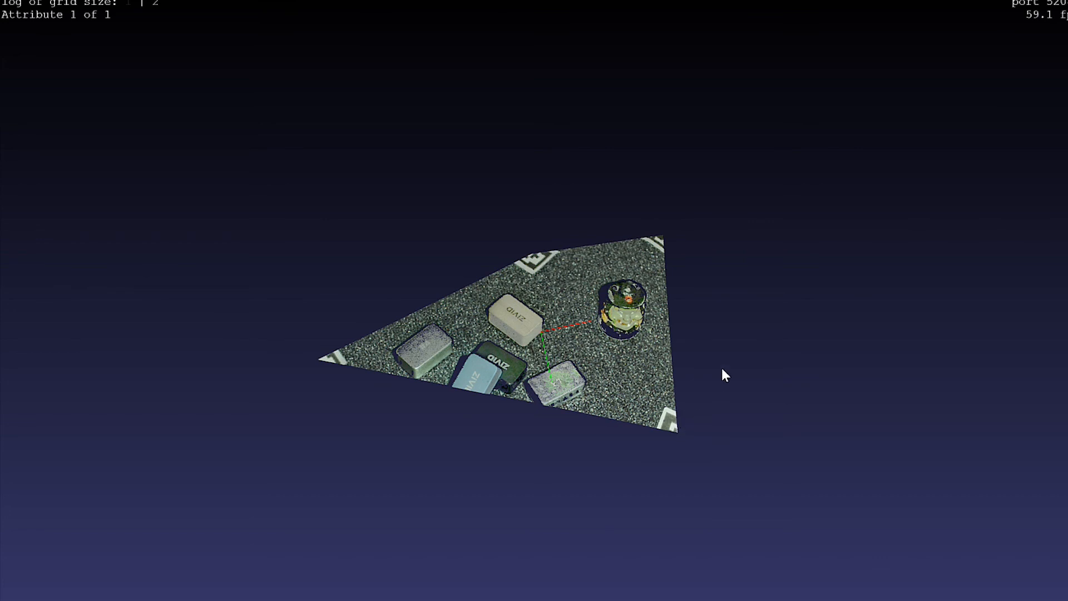
mouse_move(729, 345)
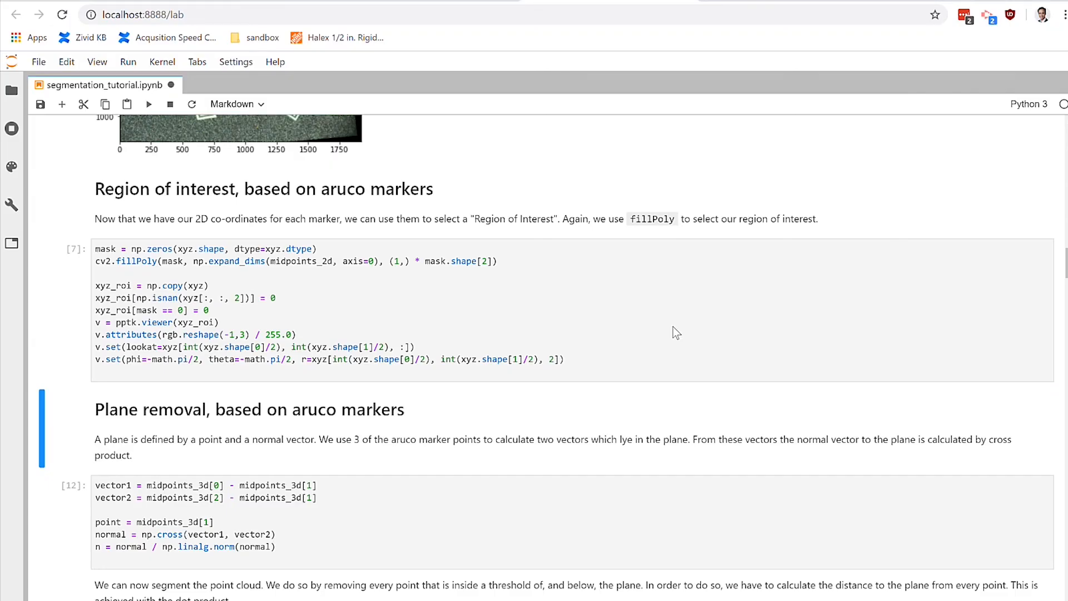
mouse_move(486, 403)
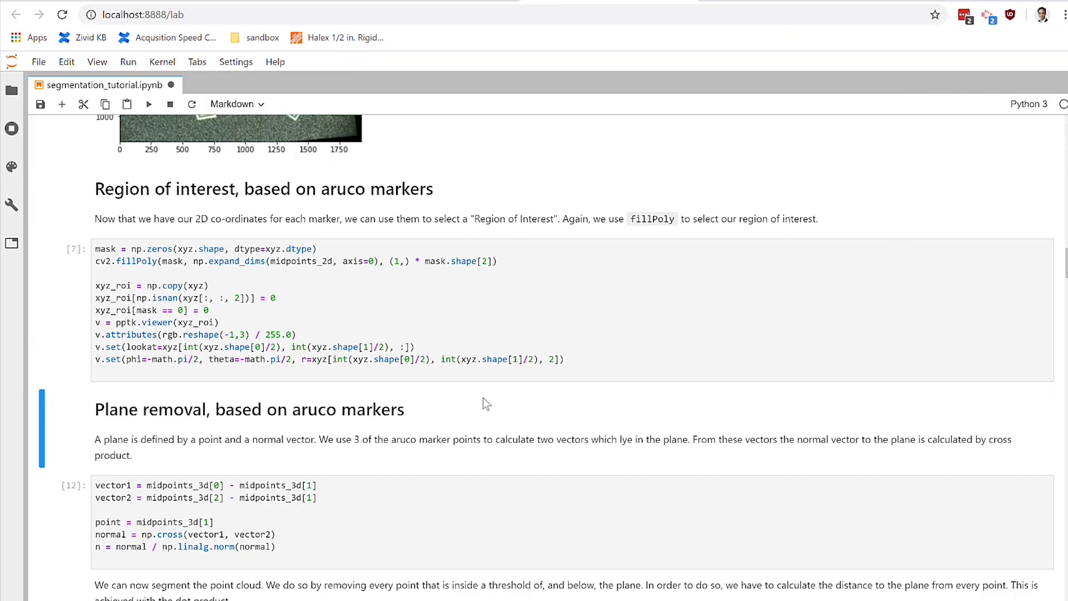
mouse_move(518, 437)
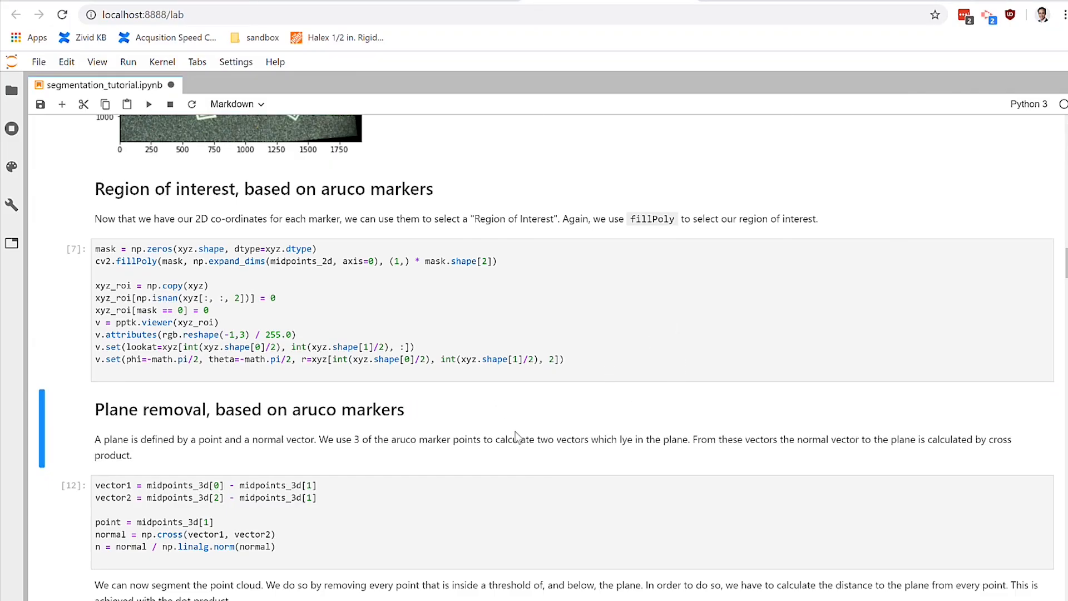